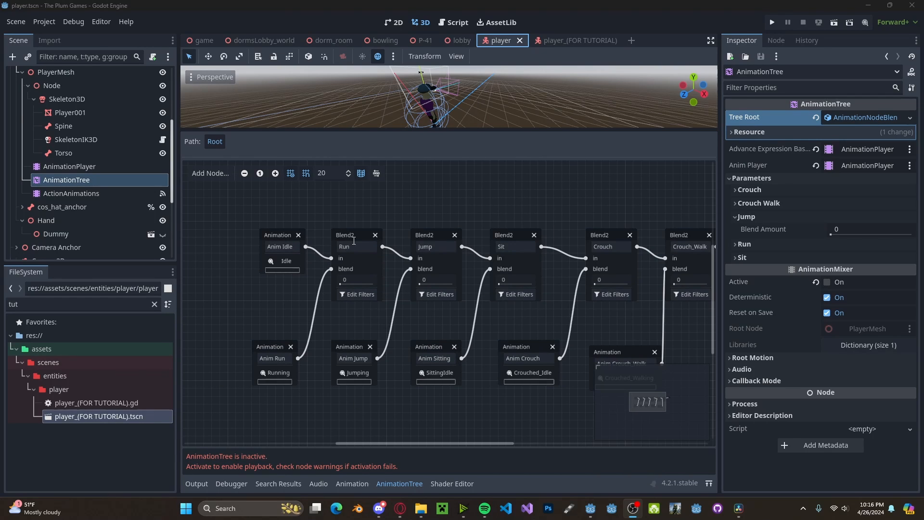
Check the old tree's Jump node, then switch to the player_(FOR TUTORIAL) scene.
left_click(424, 234)
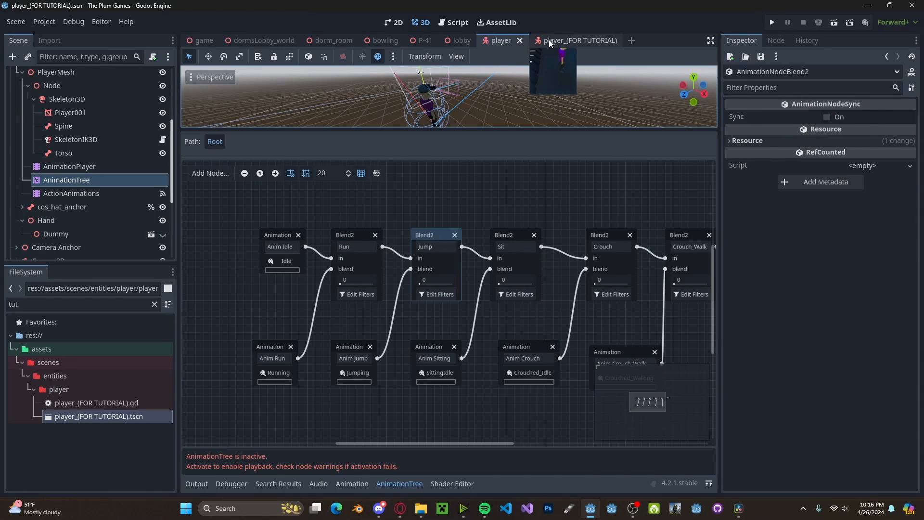
left_click(579, 40)
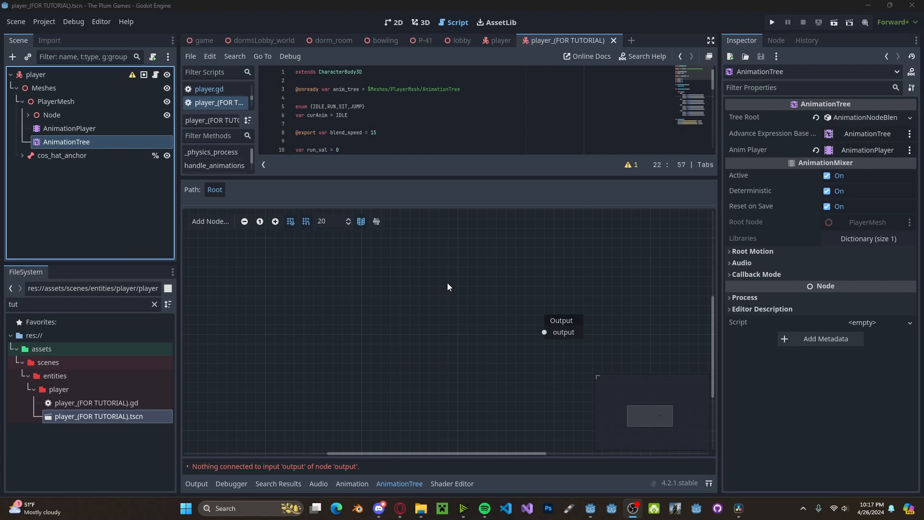
mouse_move(247, 217)
type("Idle")
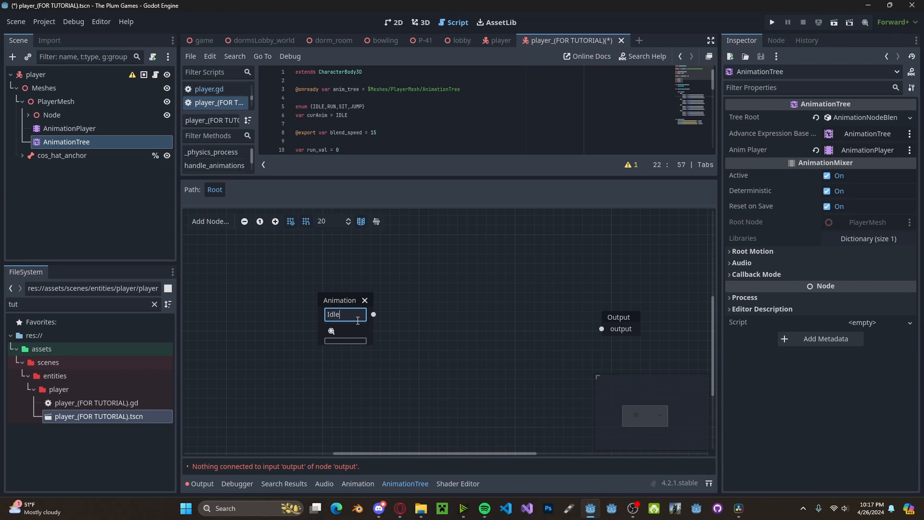
Add an Animation node playing the Idle clip to the tutorial tree graph.
left_click(344, 313)
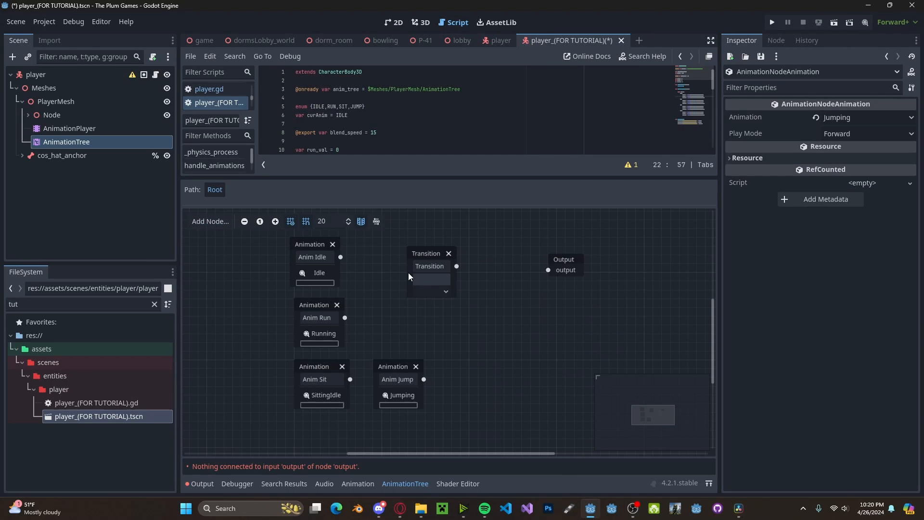
Rename the Transition node and enter Idle as an input name.
double_click(429, 266)
type("Movement")
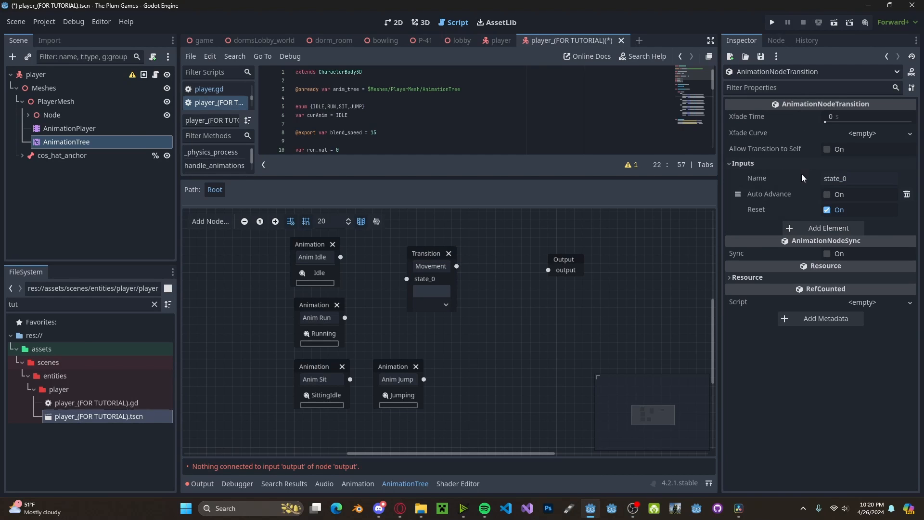
type("Idle")
type("Sit")
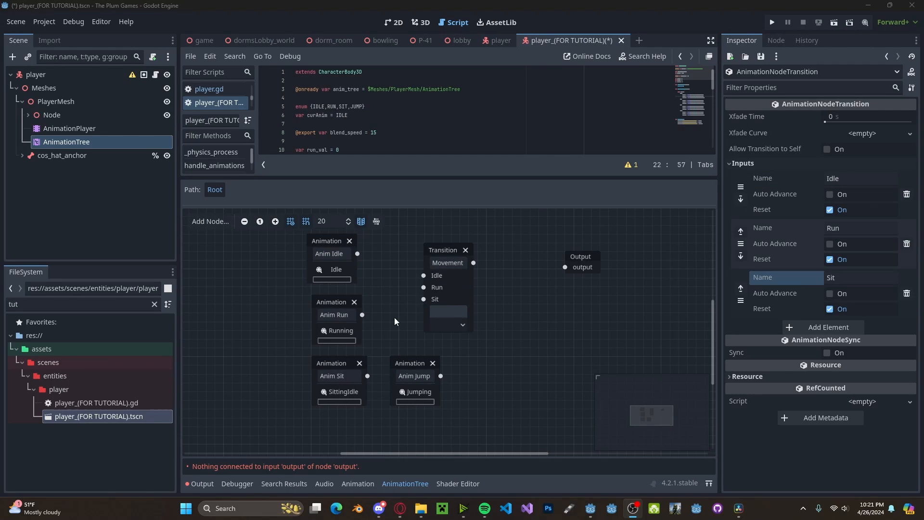
mouse_move(402, 393)
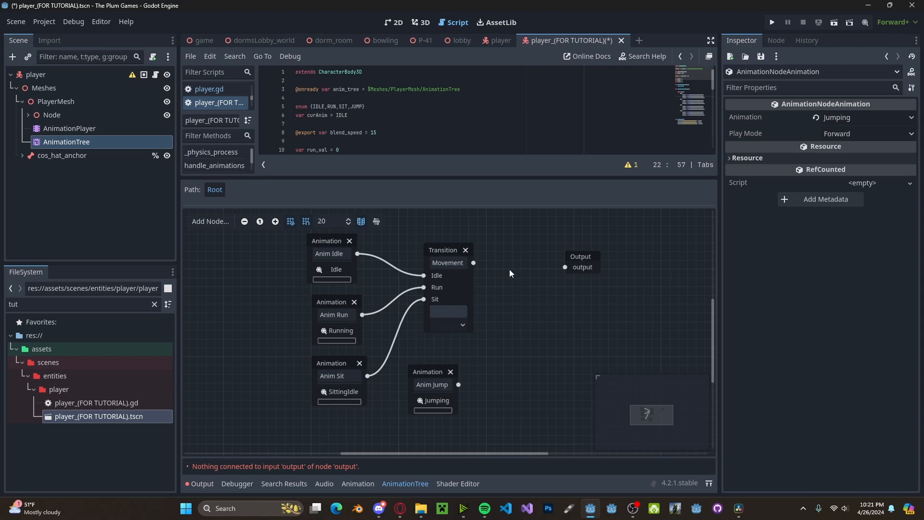
Wire Movement into the Output node and preview the Run and Idle states.
left_click_drag(473, 263, 564, 267)
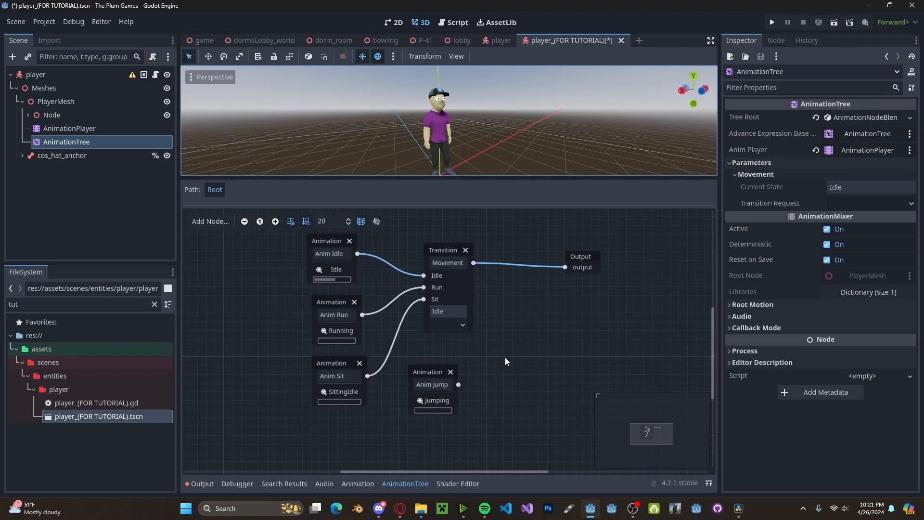
left_click(447, 312)
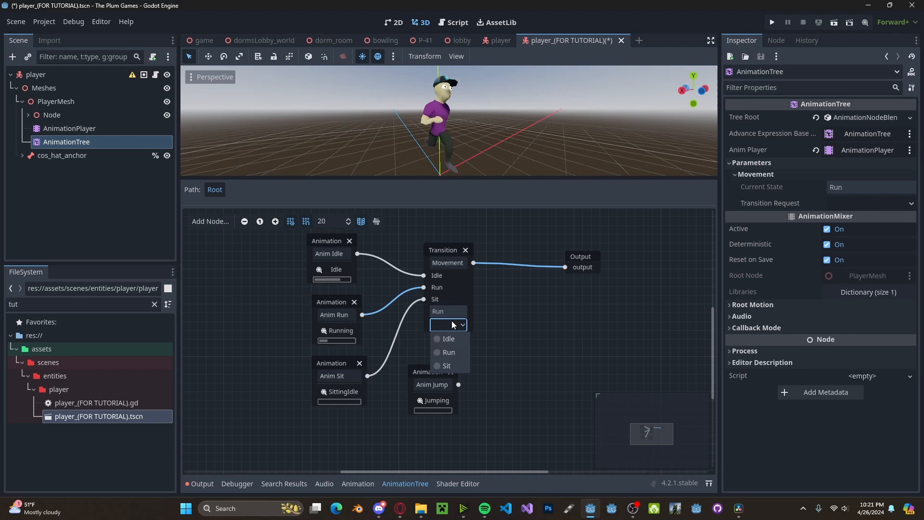
left_click(448, 339)
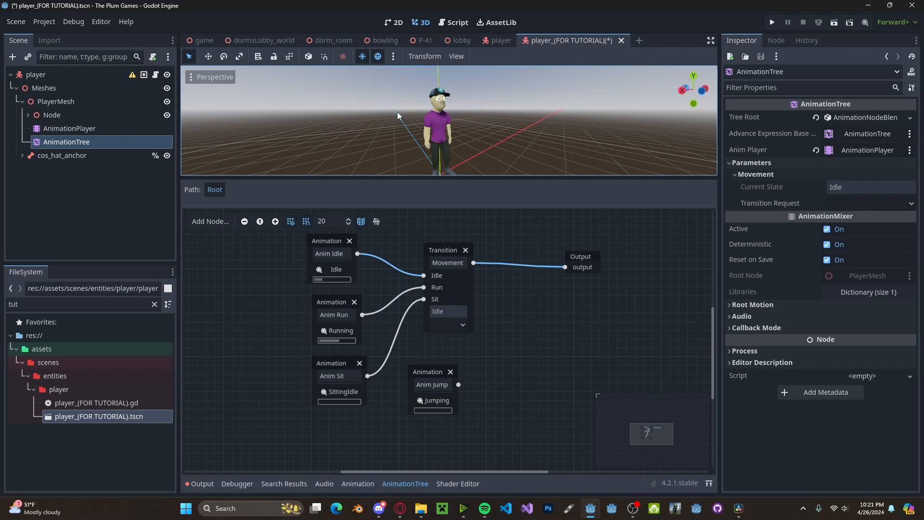
left_click(449, 324)
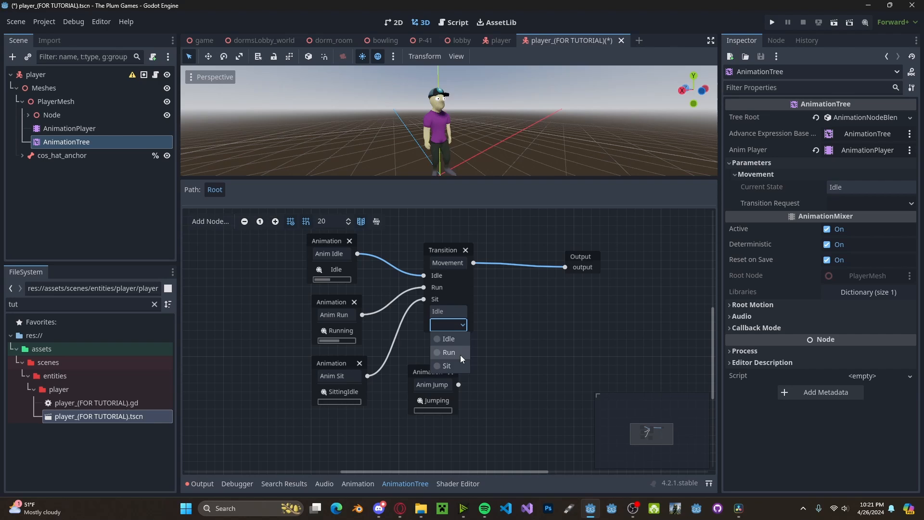
left_click(449, 352)
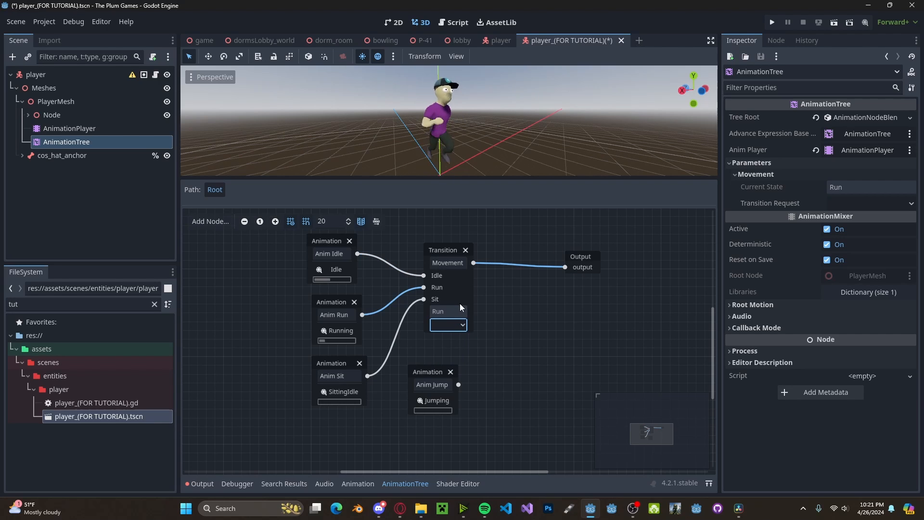
left_click(443, 250)
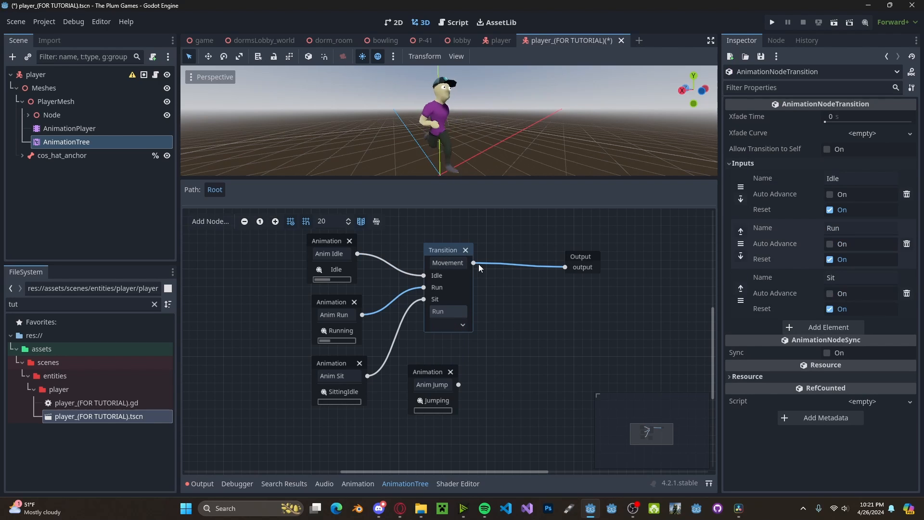
Set Movement's Xfade Time to 0.1 and preview the Sit and Run states.
left_click(867, 116)
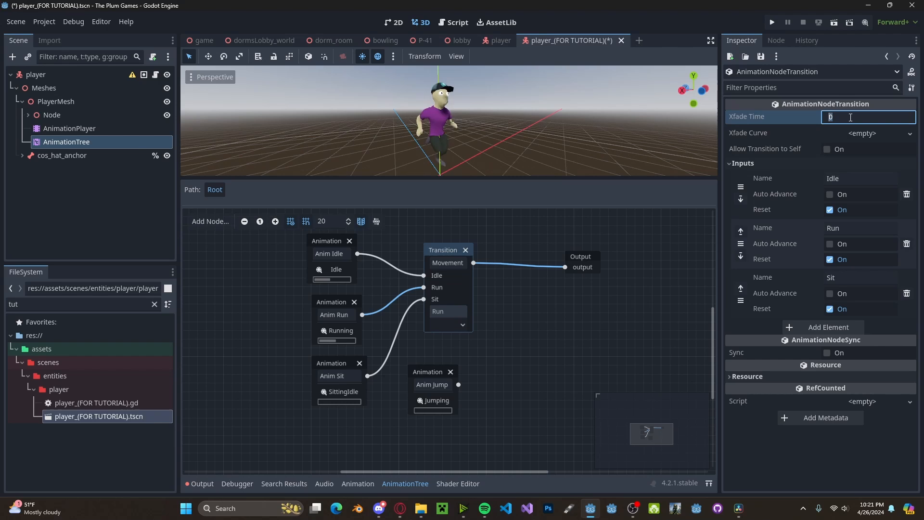
type(".1 s")
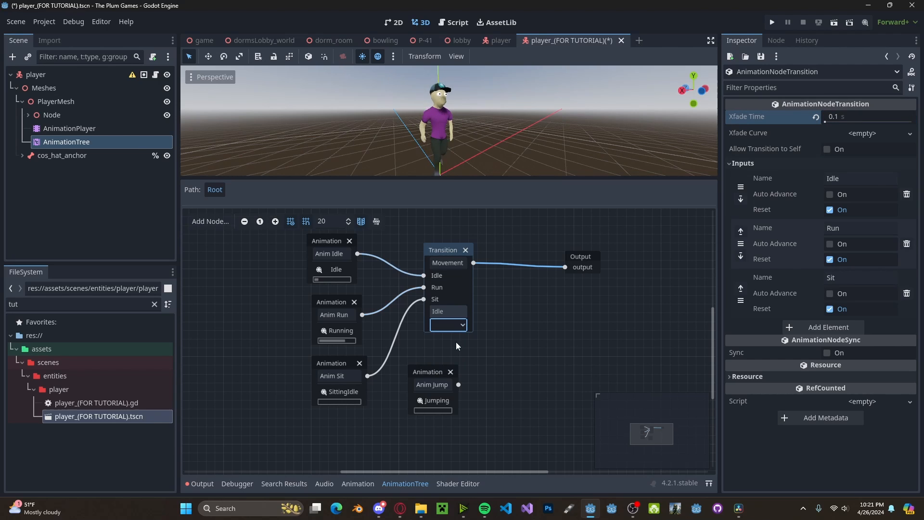
left_click(448, 325)
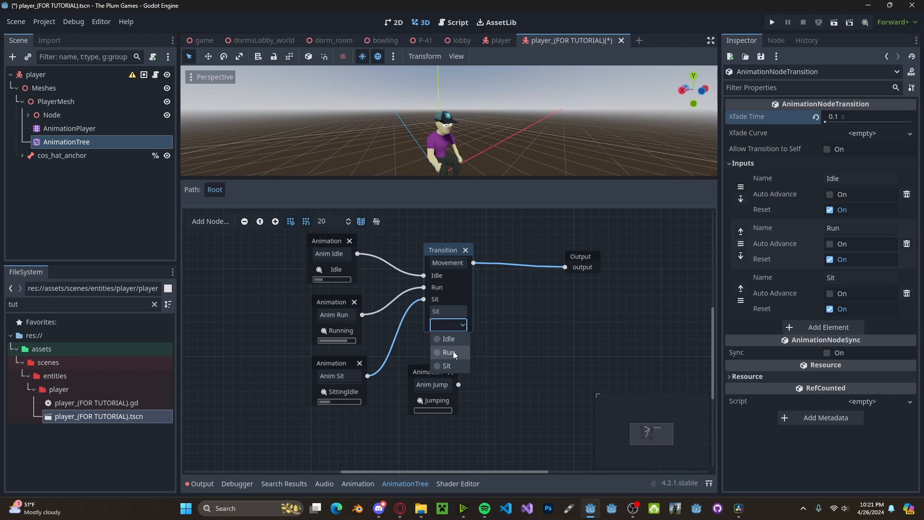
left_click(448, 352)
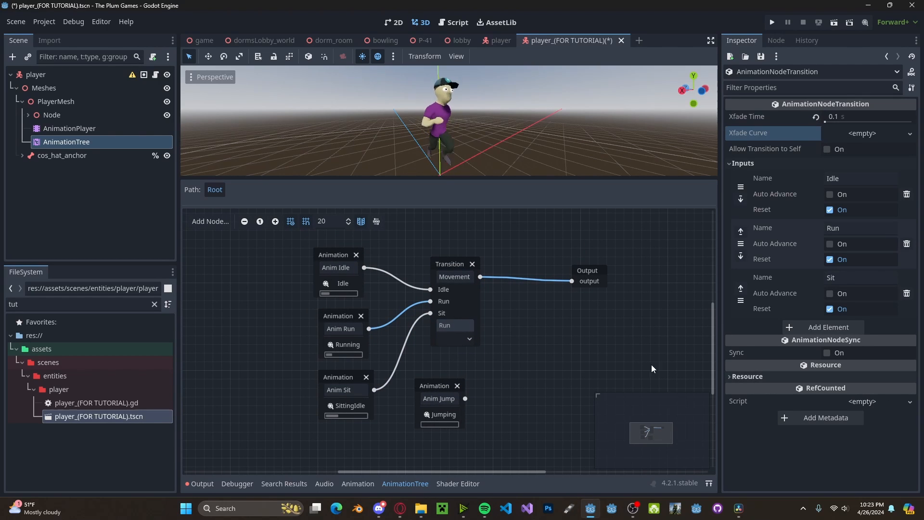
left_click(457, 22)
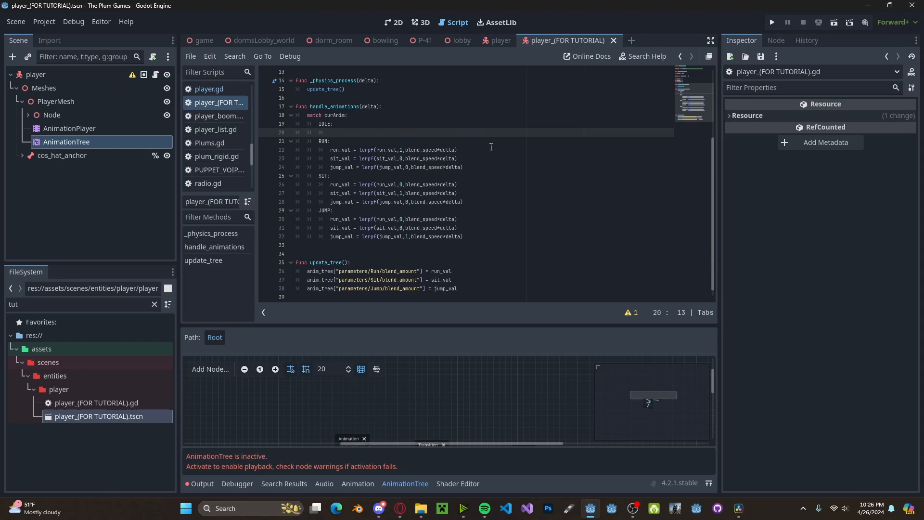
Write anim_tree.set("parameters/Movement/transition_request", ...) calls requesting Idle, Run and Sit.
type("anim_tree.")
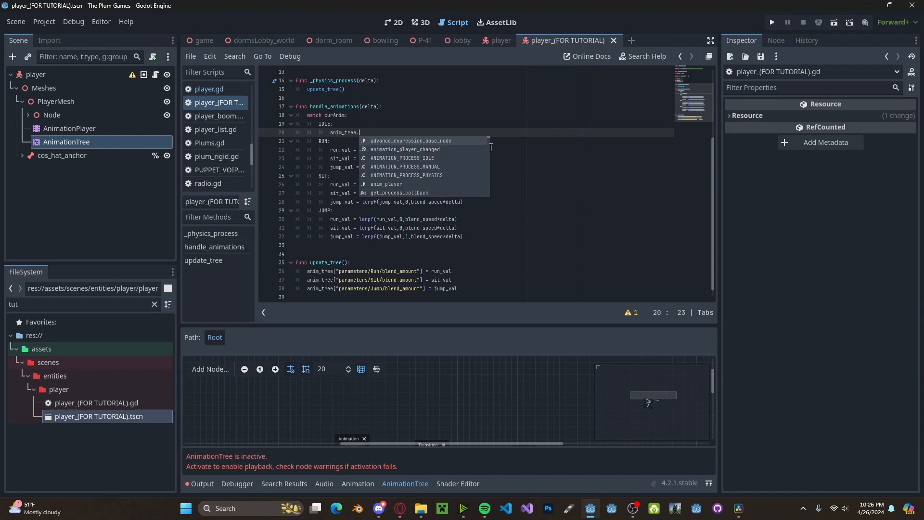
type("set(\"")
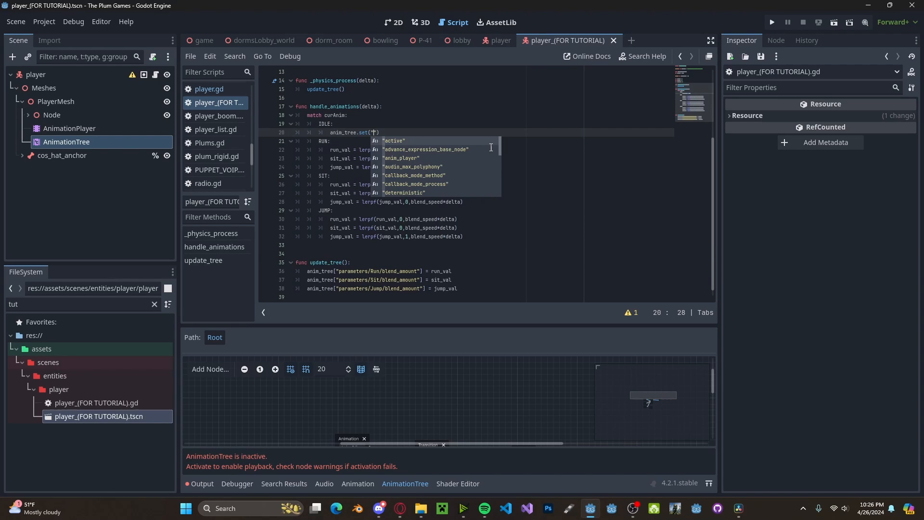
type("parameter")
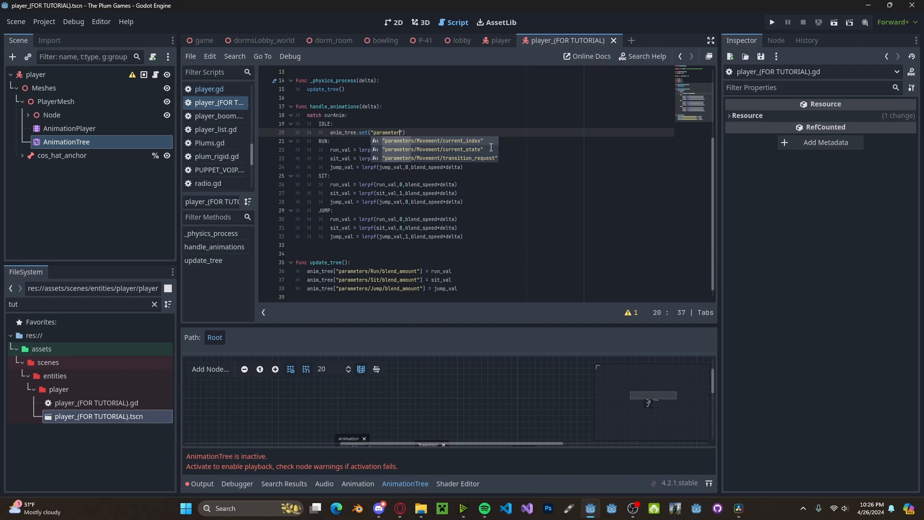
type("s/")
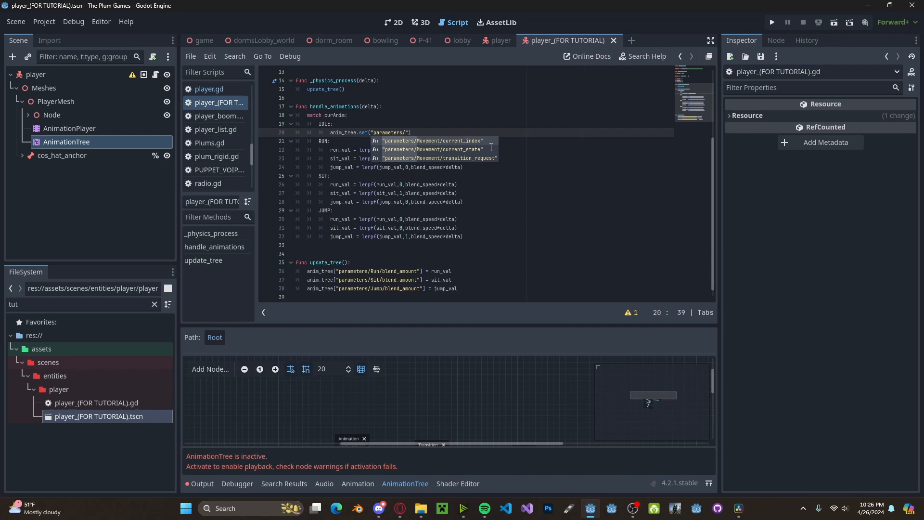
type("Movement/transition_request")
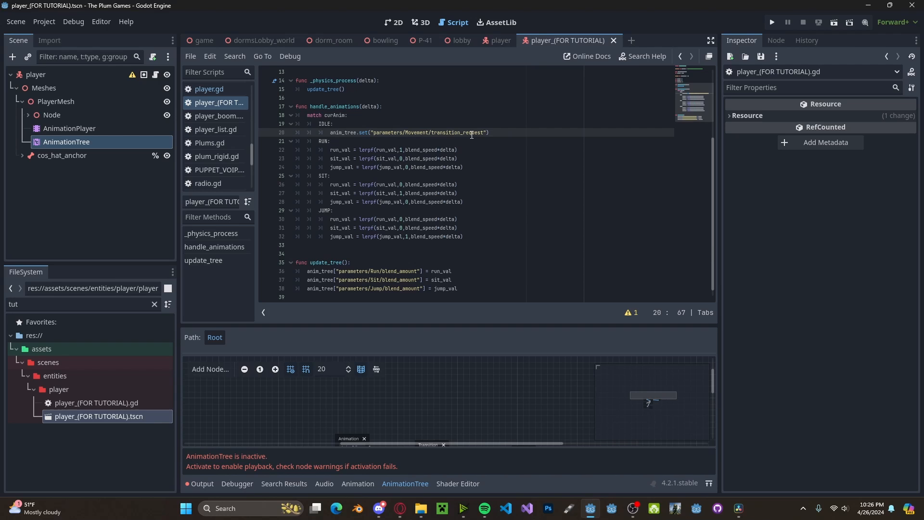
type(")")
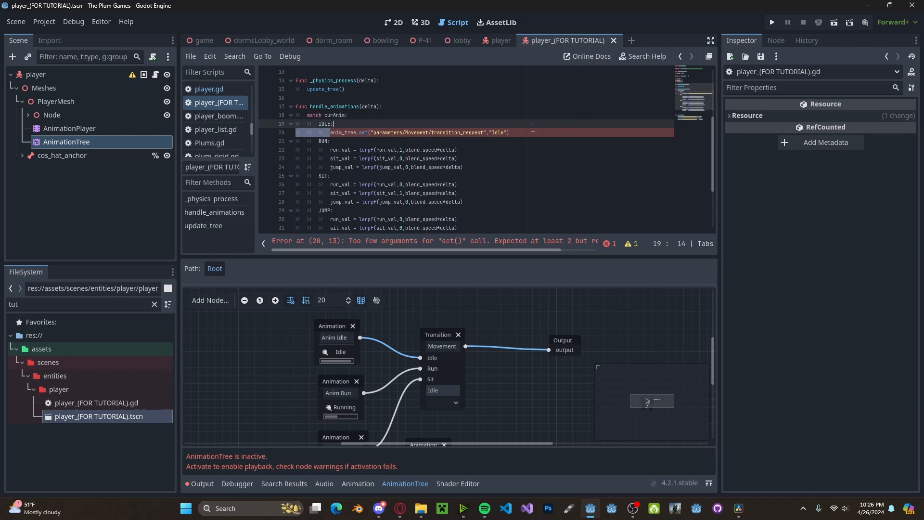
type("anim_tree.set(\"parameters/Movement/transition_request\",\"Idle\")")
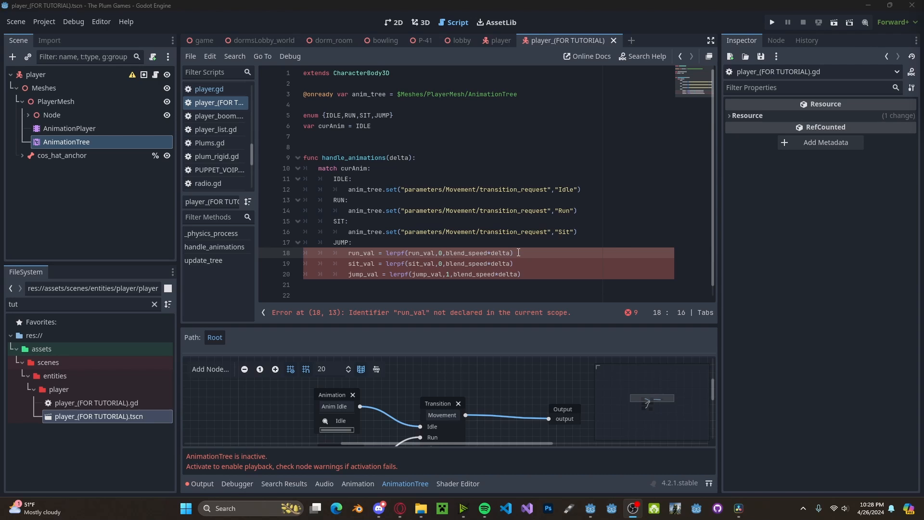
Insert a Jump OneShot between Movement and Output, feeding it the jump clip, and save.
left_click(421, 23)
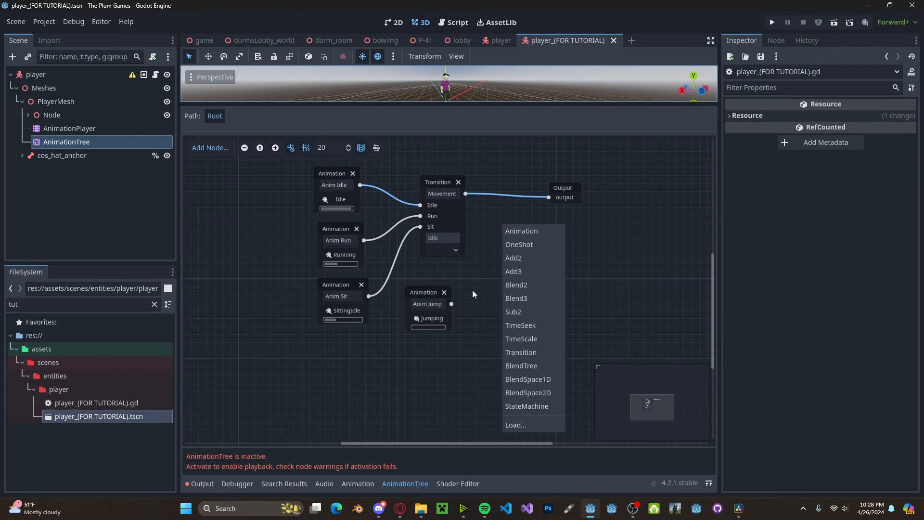
left_click(519, 244)
type("Jump")
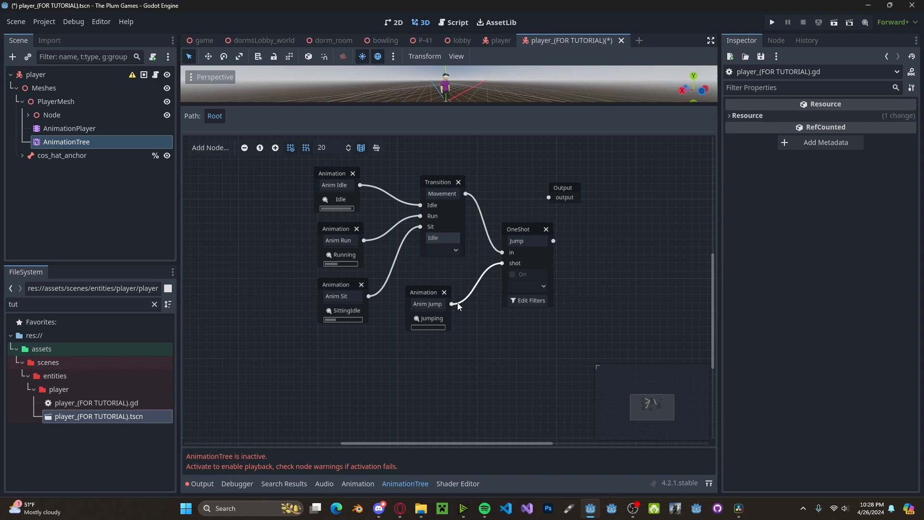
left_click(427, 304)
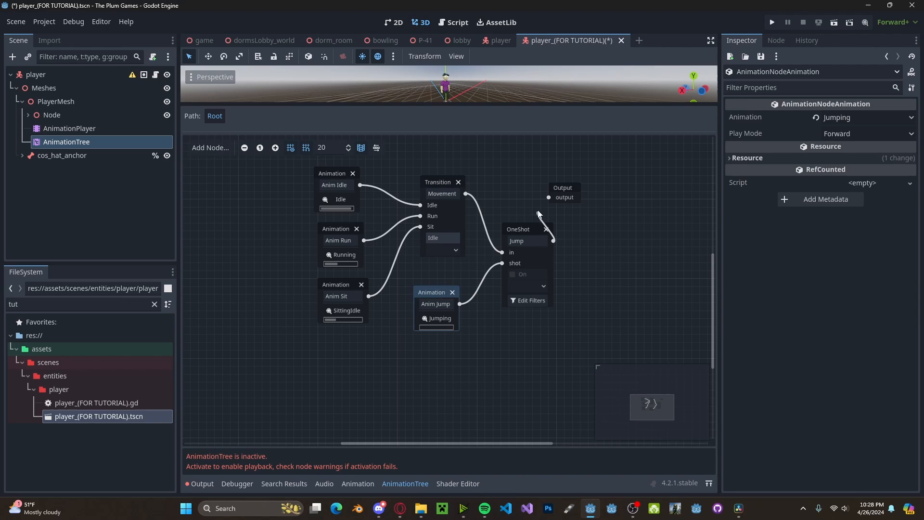
key("ctrl+s")
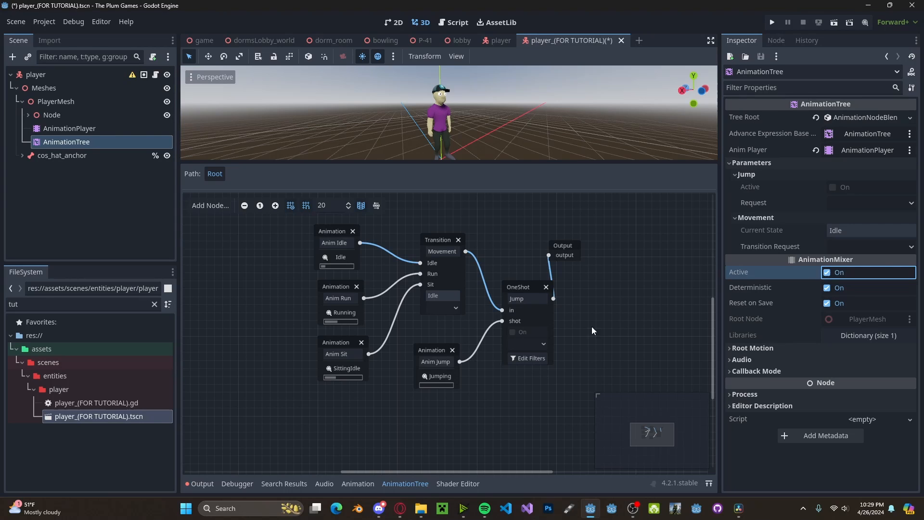
Set the Jump OneShot fade-in and fade-out to 0.1 s and preview firing it.
left_click(528, 344)
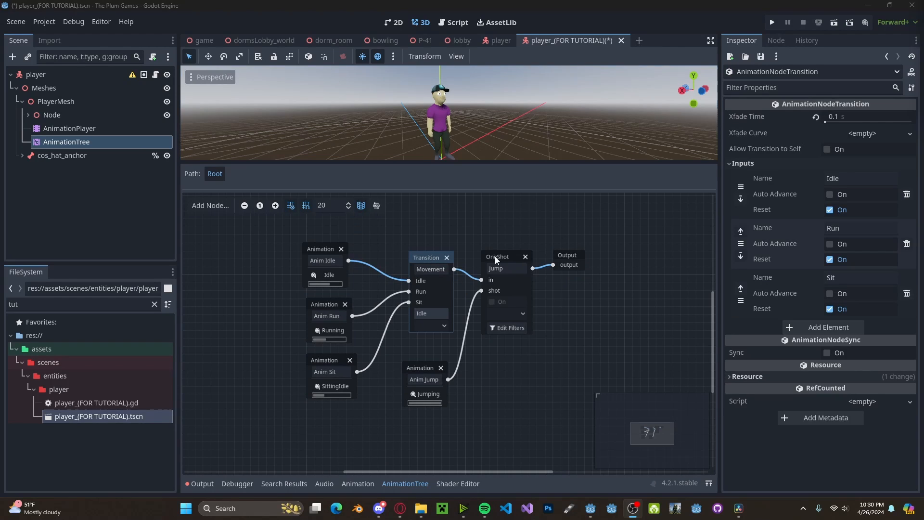
left_click(497, 256)
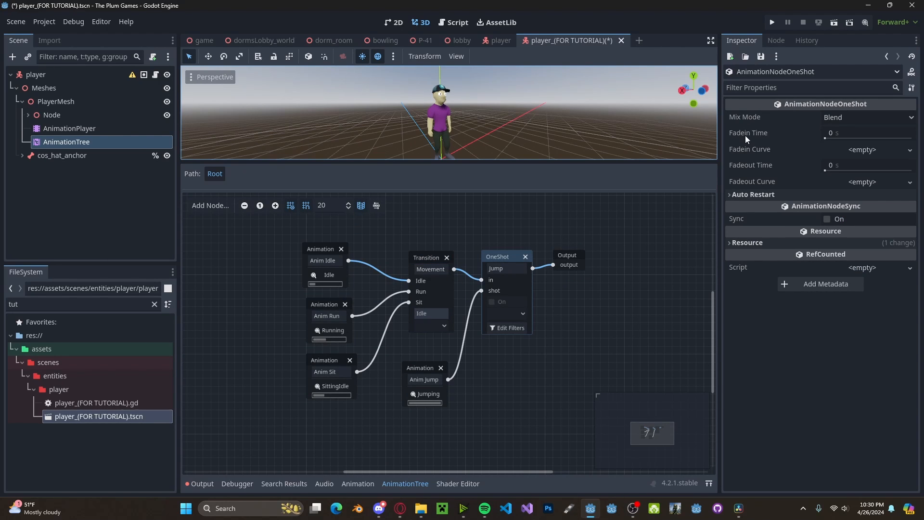
left_click(867, 132)
type(".1")
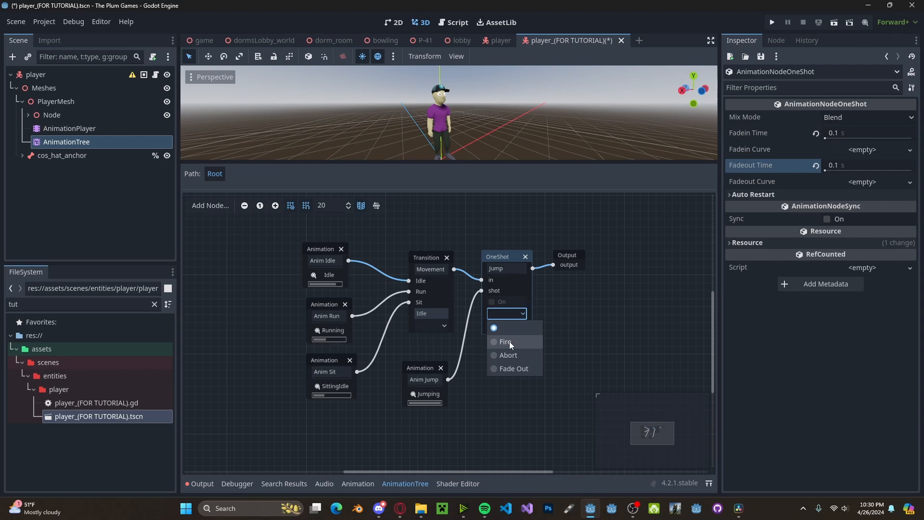
left_click(506, 341)
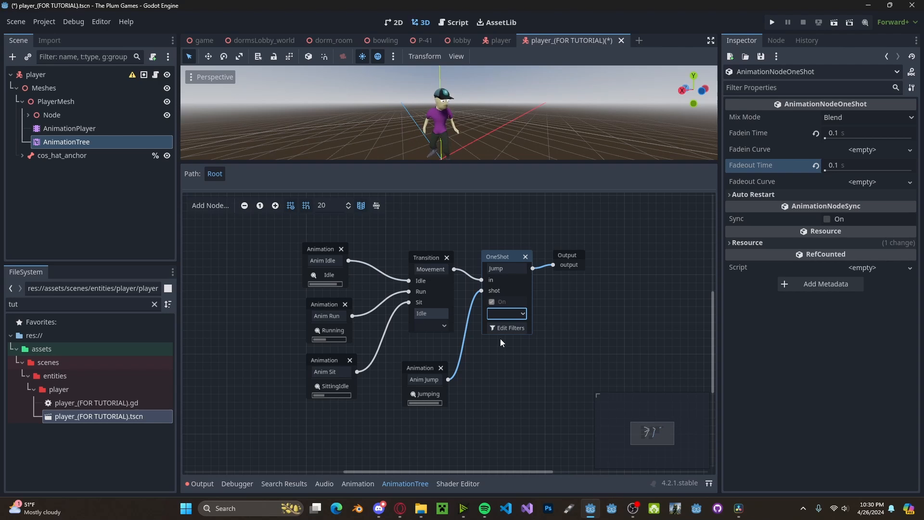
left_click(457, 22)
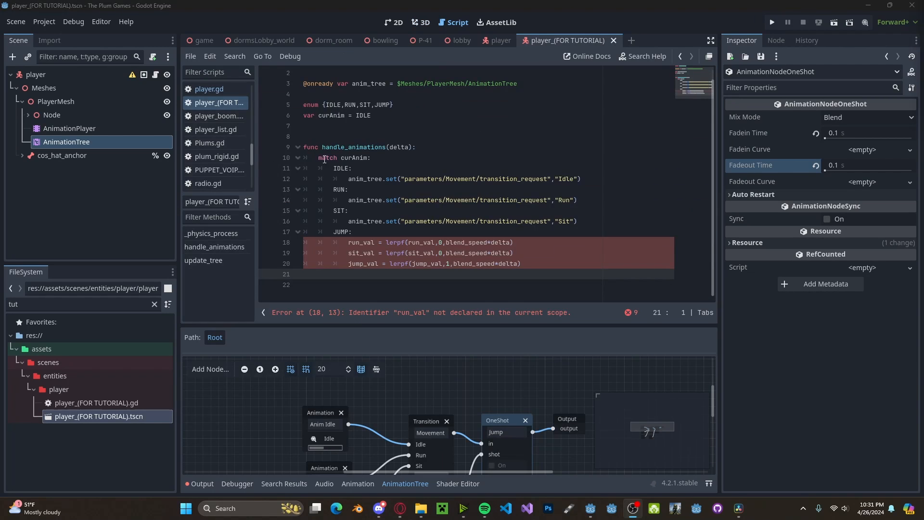
Replace the JUMP case with func jump() setting parameters/Jump/request to ONE_SHOT_REQUEST_FIRE.
left_click_drag(336, 168, 577, 221)
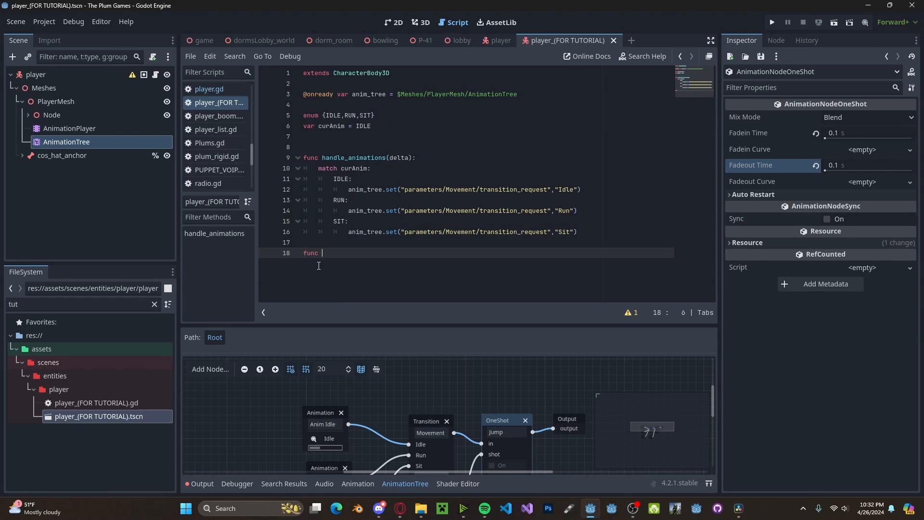
type("jump()")
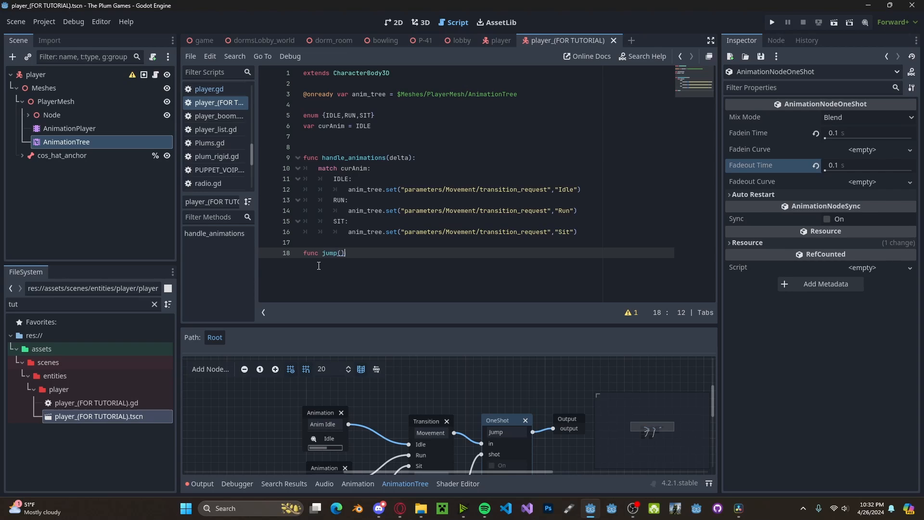
type(":")
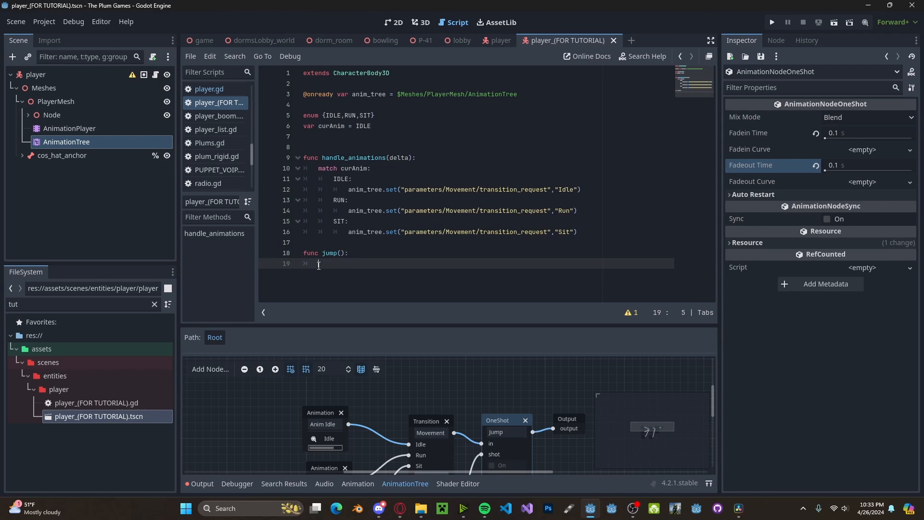
type("anim_tree.")
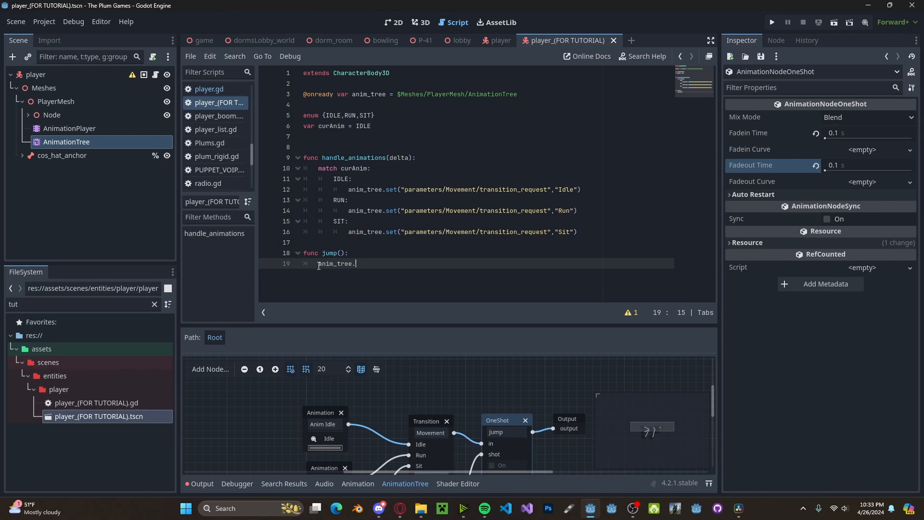
type("set(")
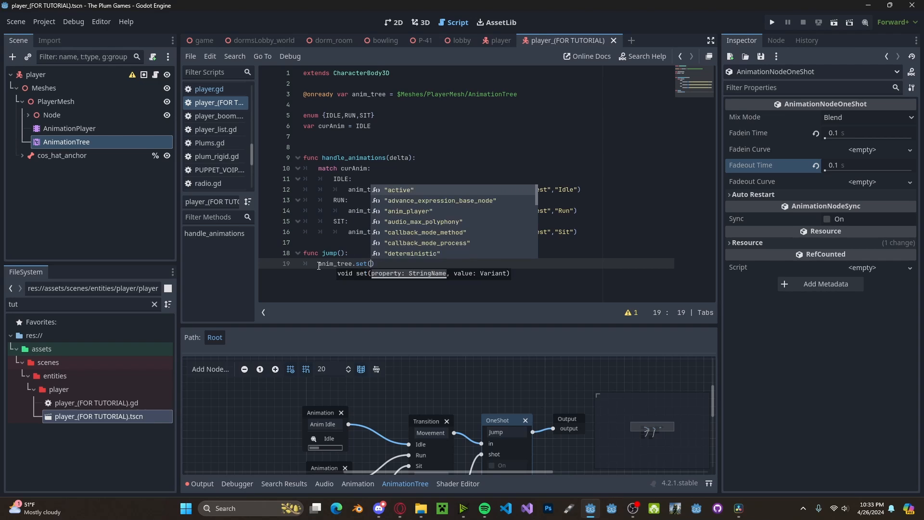
type("Pa")
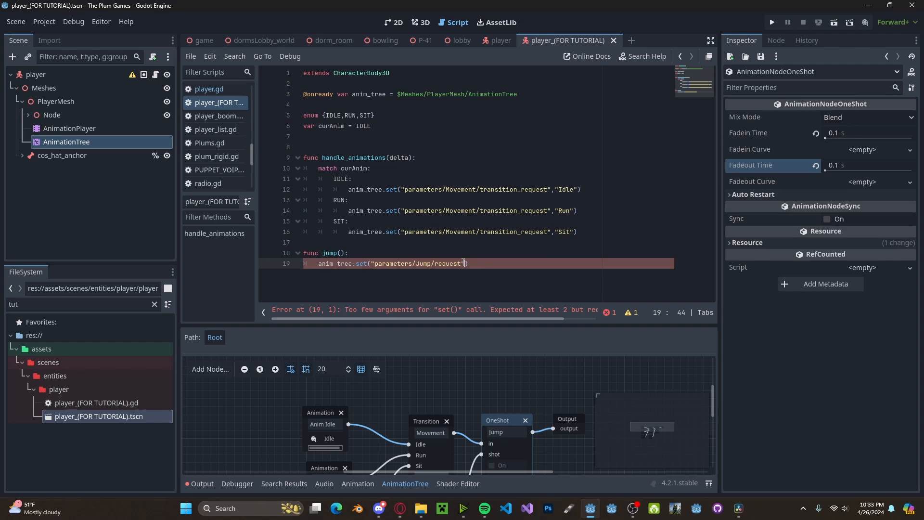
type(",AnimationNodeOneShot.")
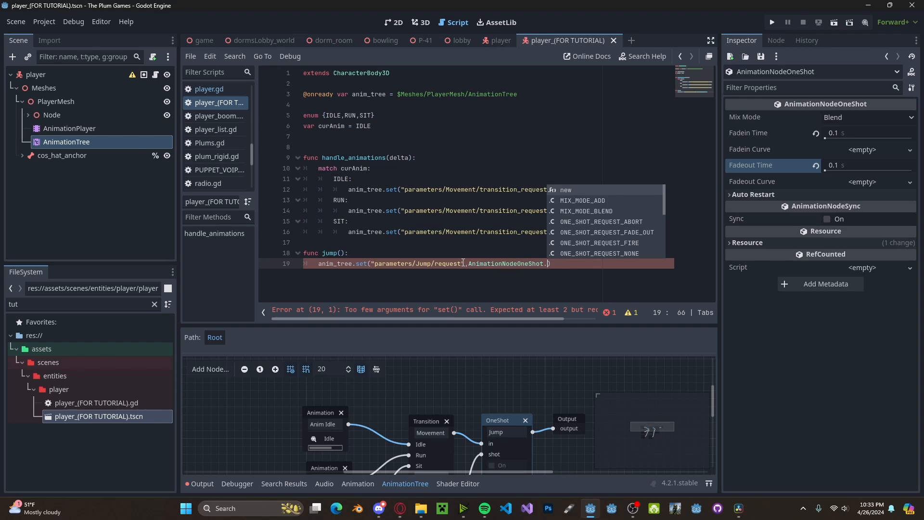
type("ONE_SHOT_REQUEST_FIRE")
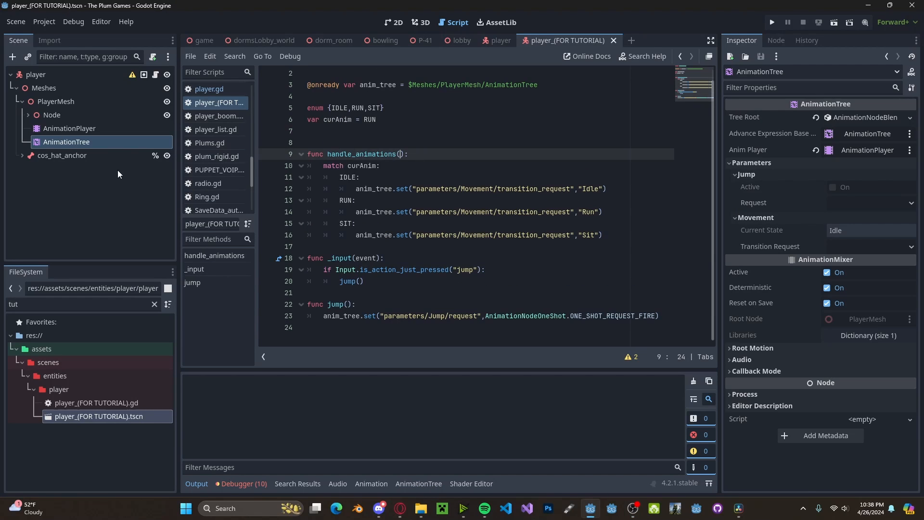
left_click(318, 246)
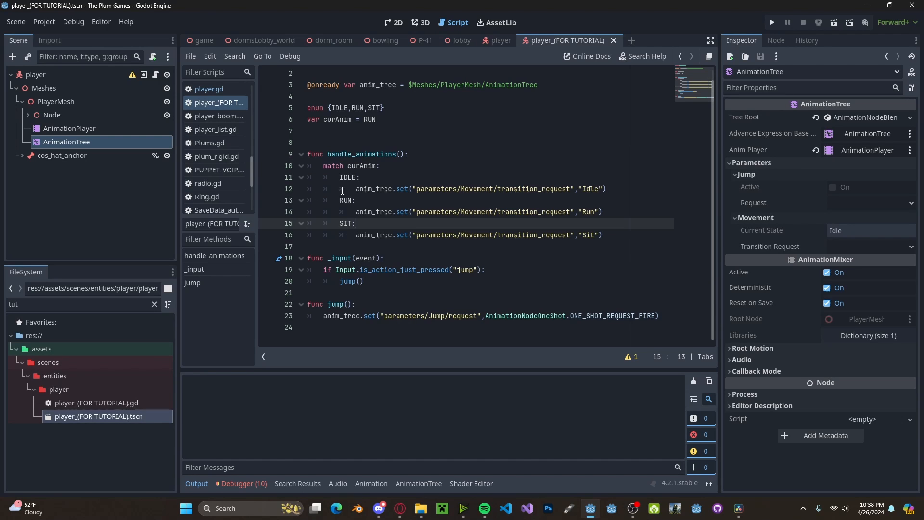
left_click(384, 315)
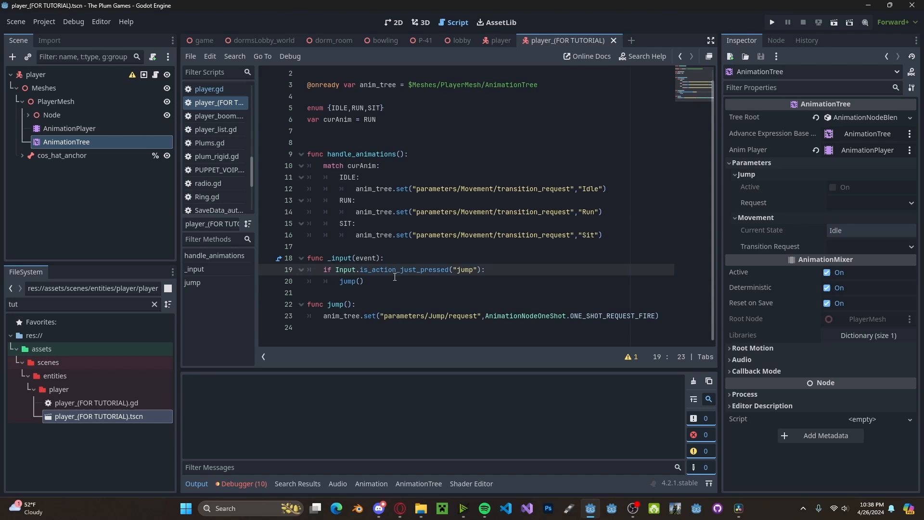
double_click(364, 155)
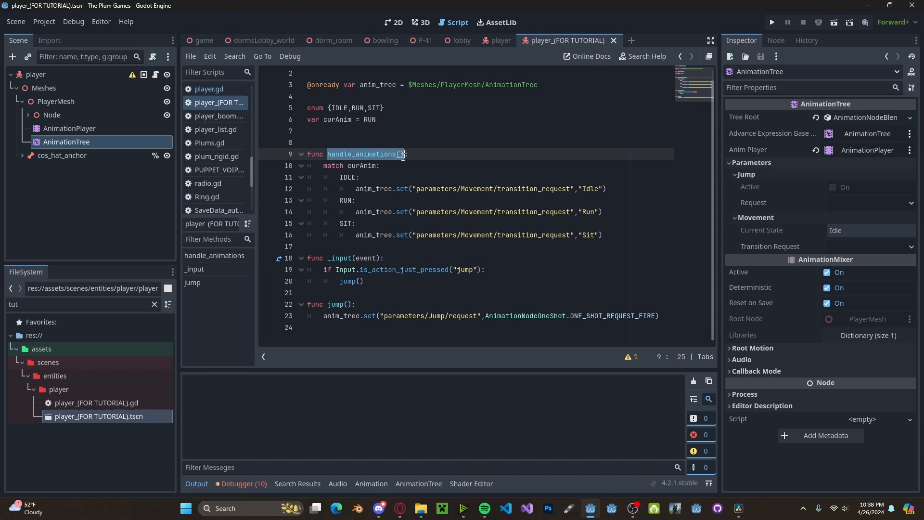